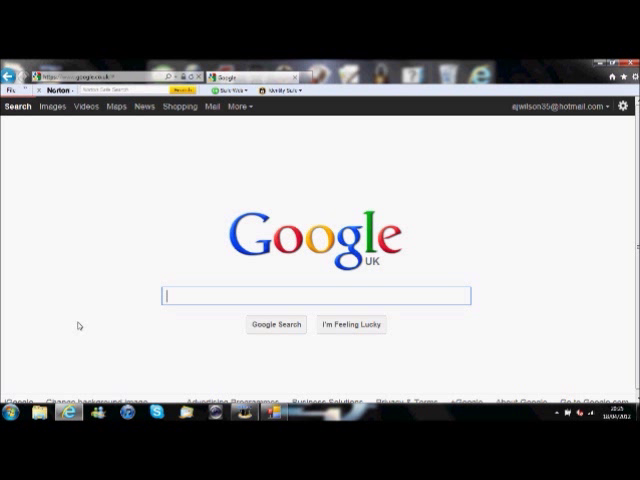
- Type 'R' into the Google search box
type("R")
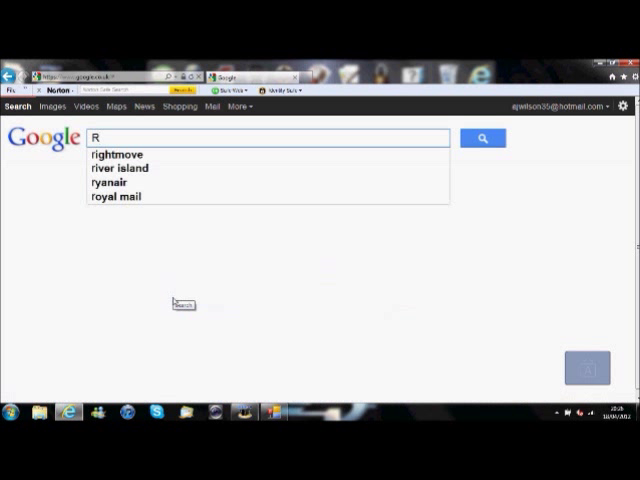
- Complete the search query as 'Republic' to find the Republic at War ModDB downloads
type("epublic")
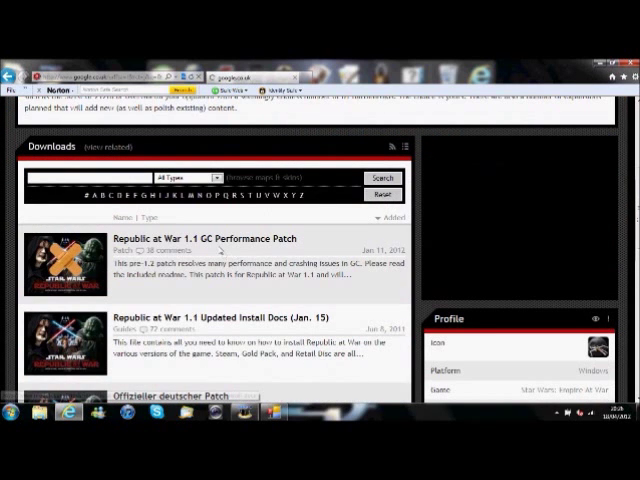
- Scroll the downloads list and download the Republic at War 1.1 full version
scroll("down", 3)
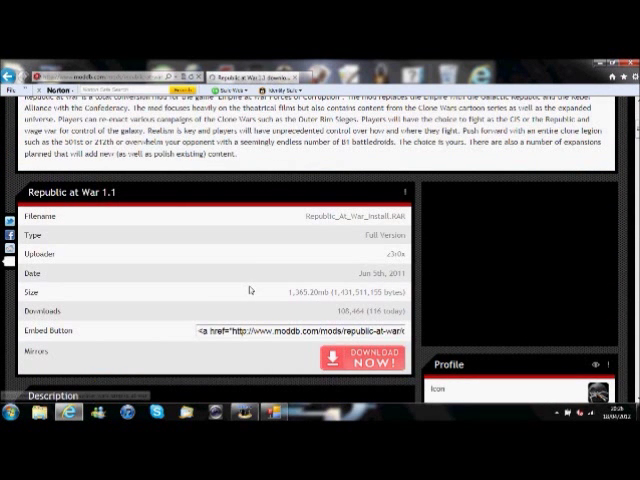
left_click(354, 356)
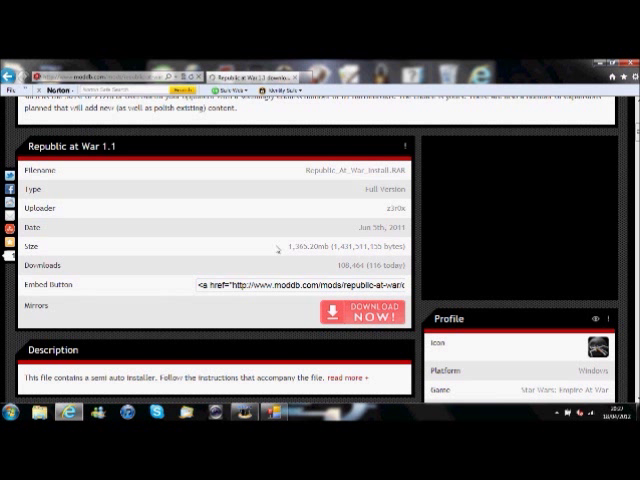
mouse_move(280, 245)
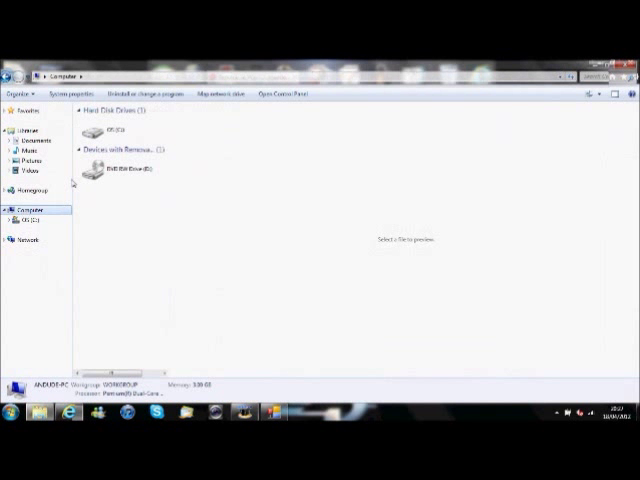
- Browse from C: through Program Files (x86) into the Forces of Corruption game folder
double_click(99, 124)
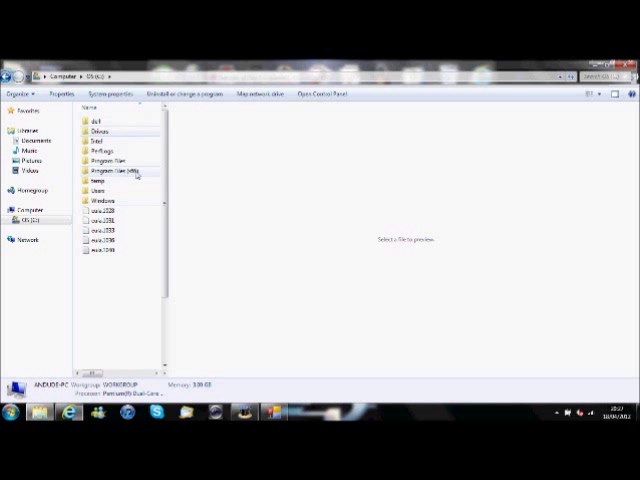
left_click(115, 170)
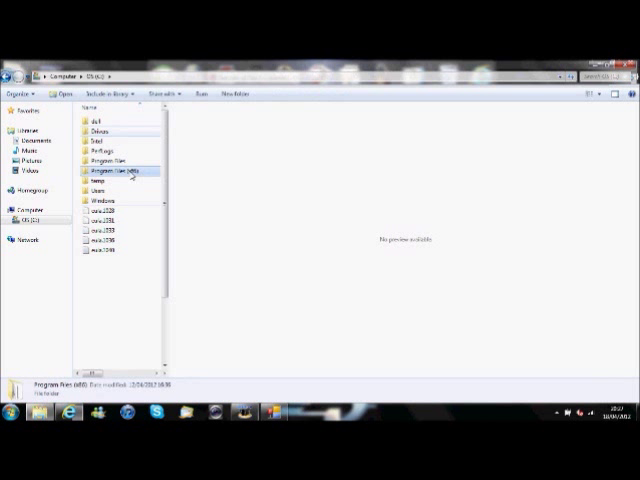
left_click(110, 170)
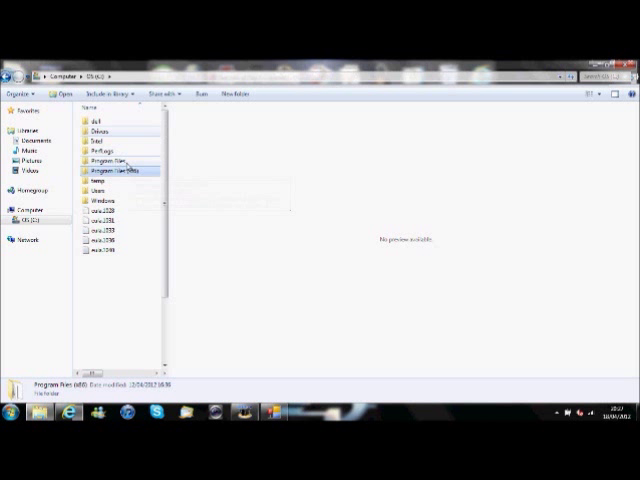
double_click(115, 169)
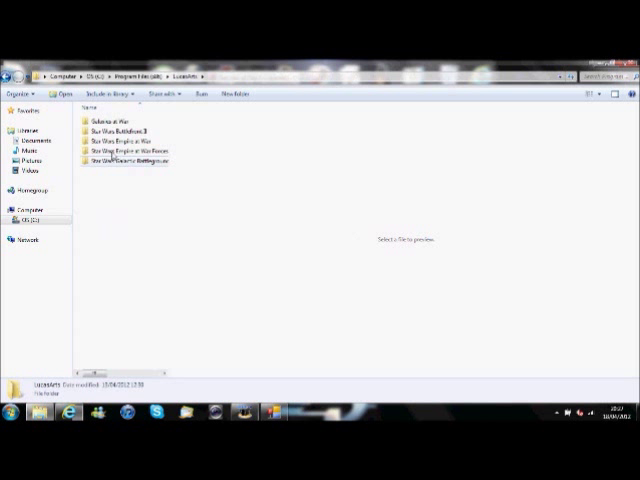
double_click(125, 159)
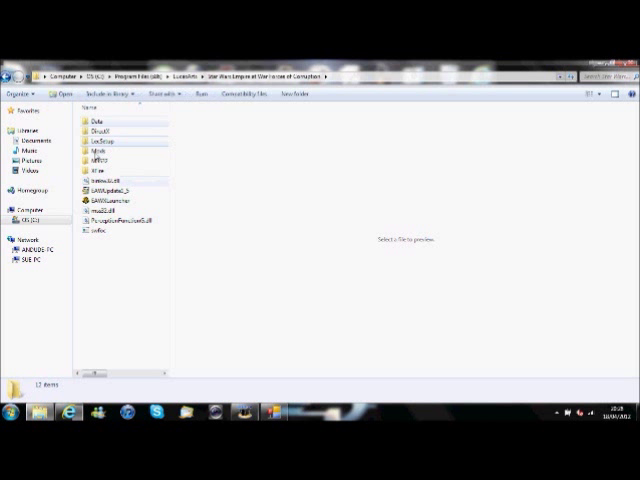
- Select and open the Mods folder in the Forces of Corruption directory
left_click(110, 156)
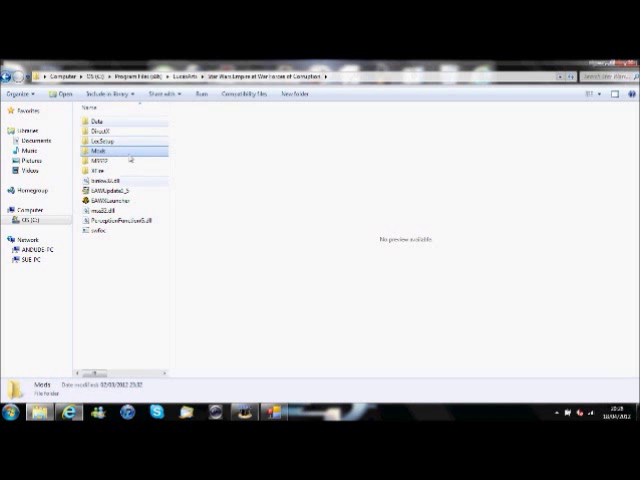
mouse_move(295, 92)
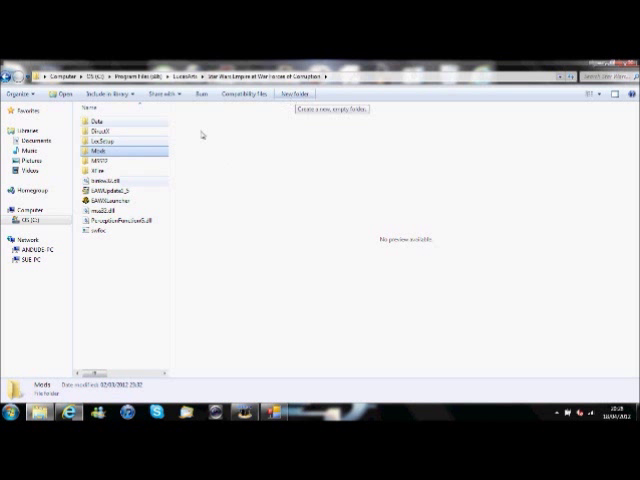
double_click(100, 148)
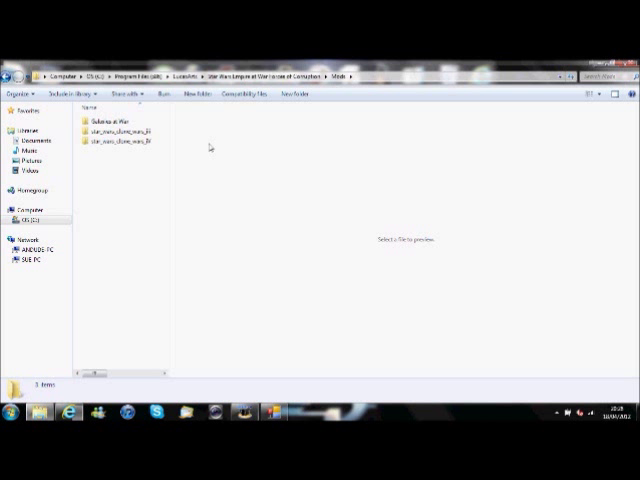
mouse_move(112, 188)
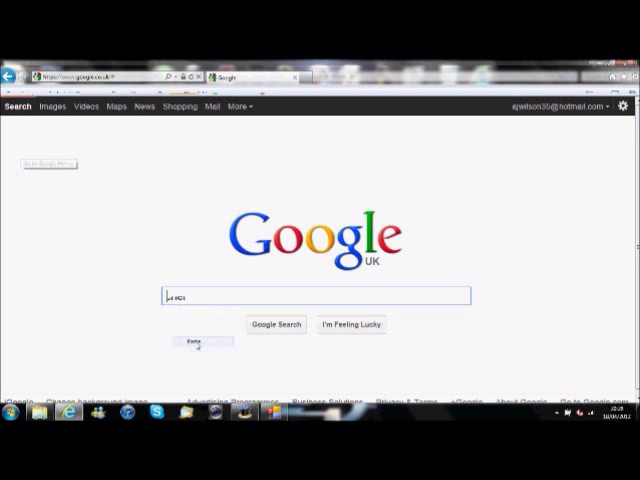
- Search Google for 'petroglyph launcher' to find the ModDB Mod Launcher
type("petroglyph launcher")
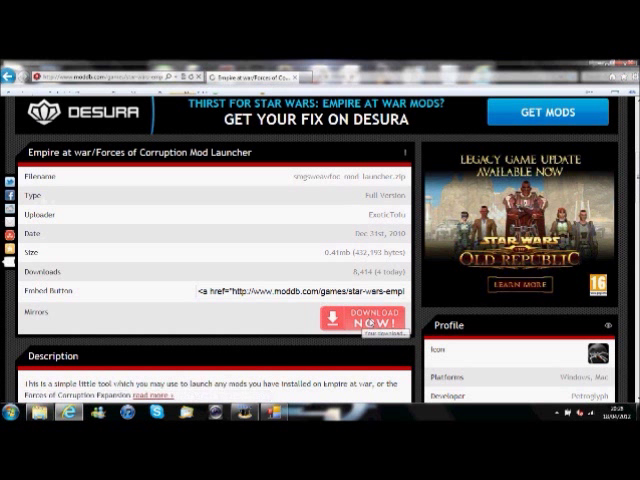
- Download the Empire at War/Forces of Corruption Mod Launcher zip and scroll the page
left_click(352, 321)
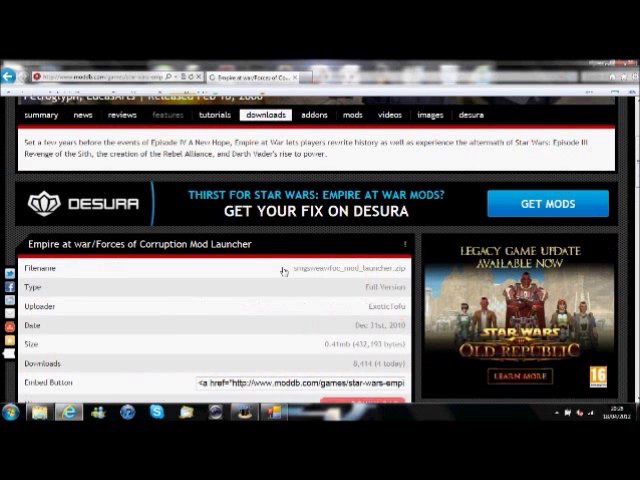
scroll("up", 3)
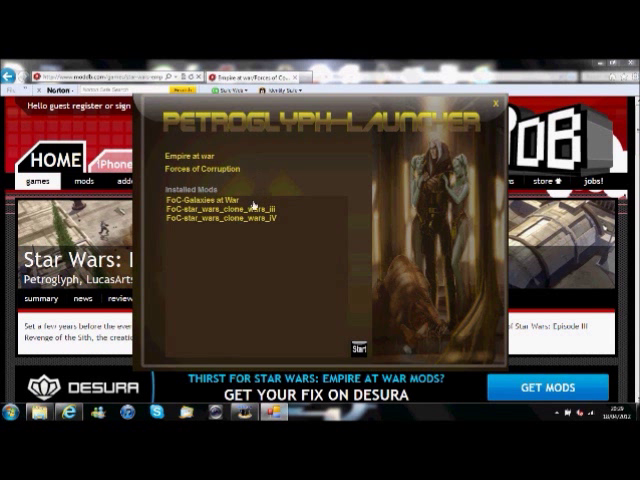
mouse_move(258, 220)
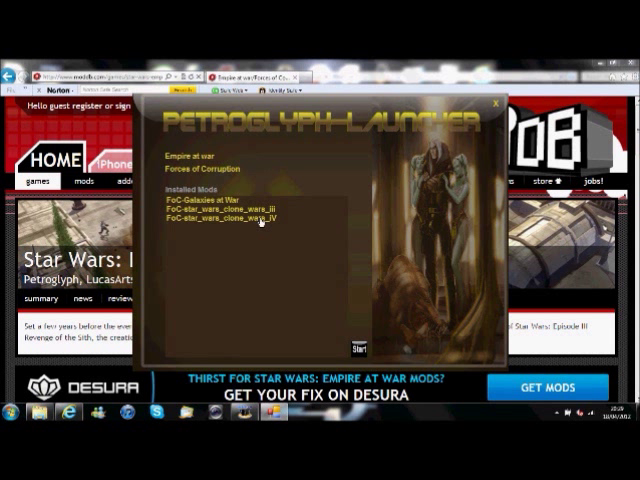